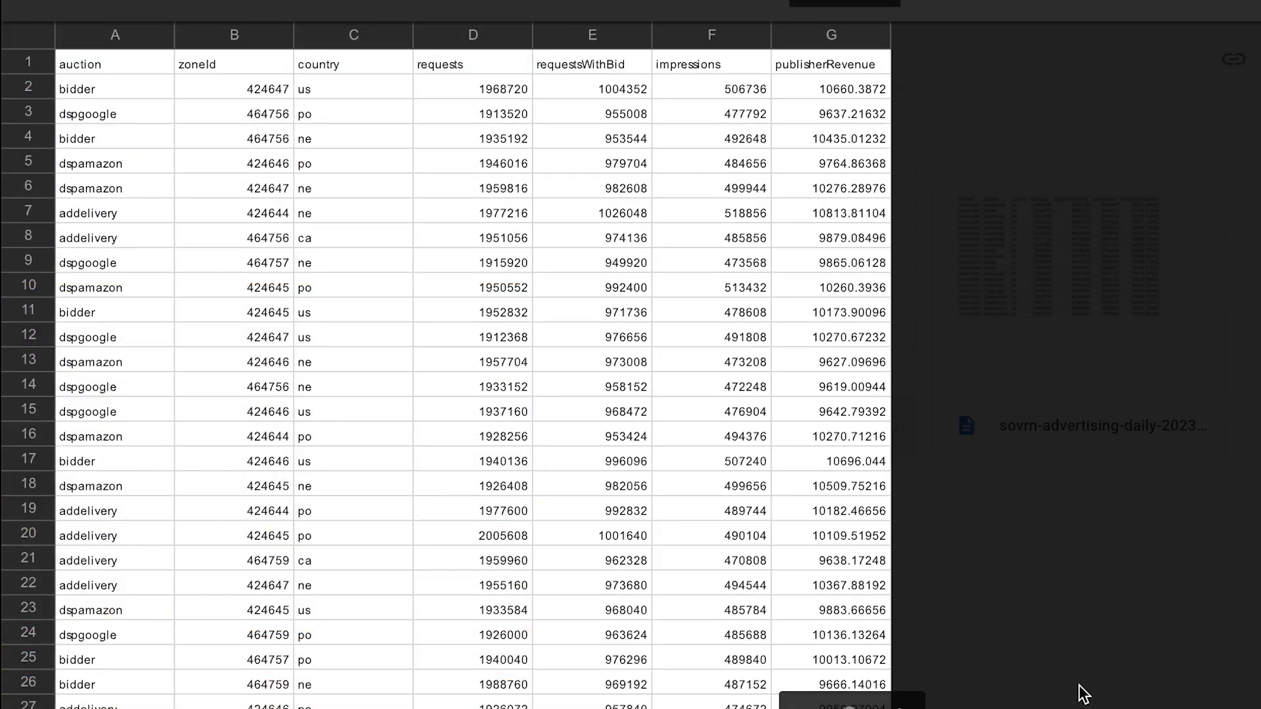
{"action": "mouse_move", "coordinate": [191, 179]}
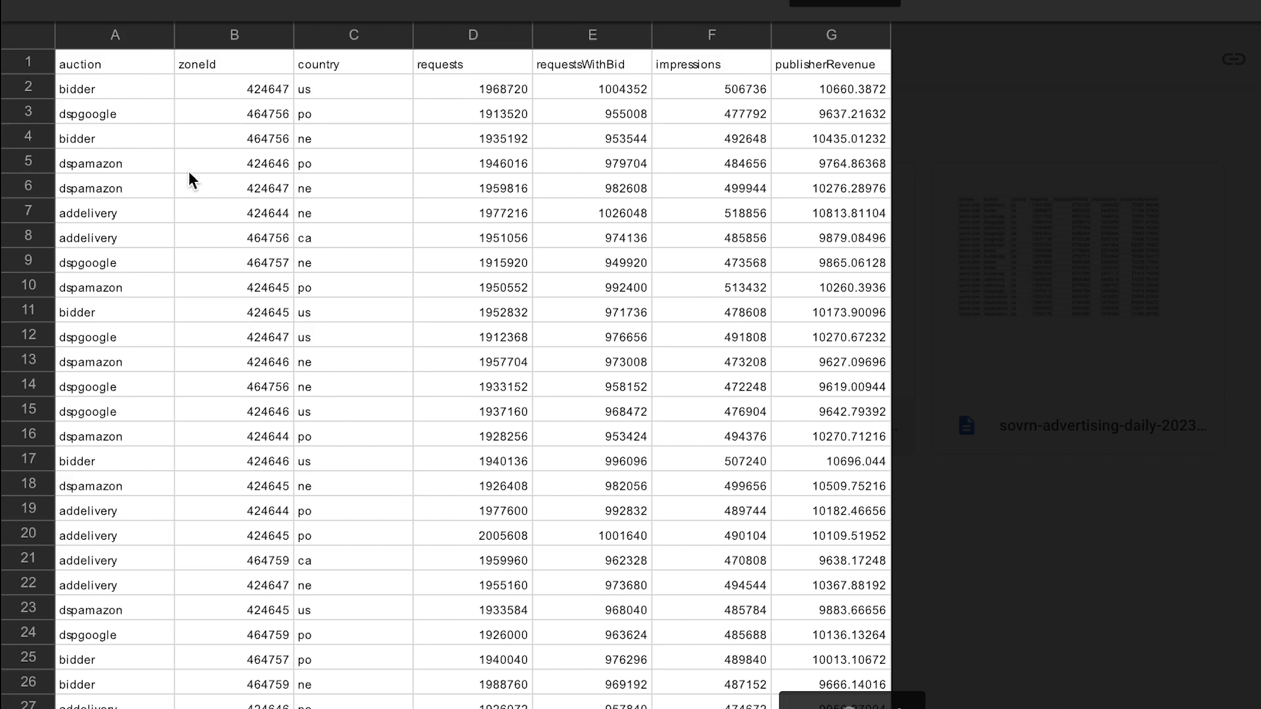
{"action": "mouse_move", "coordinate": [346, 76]}
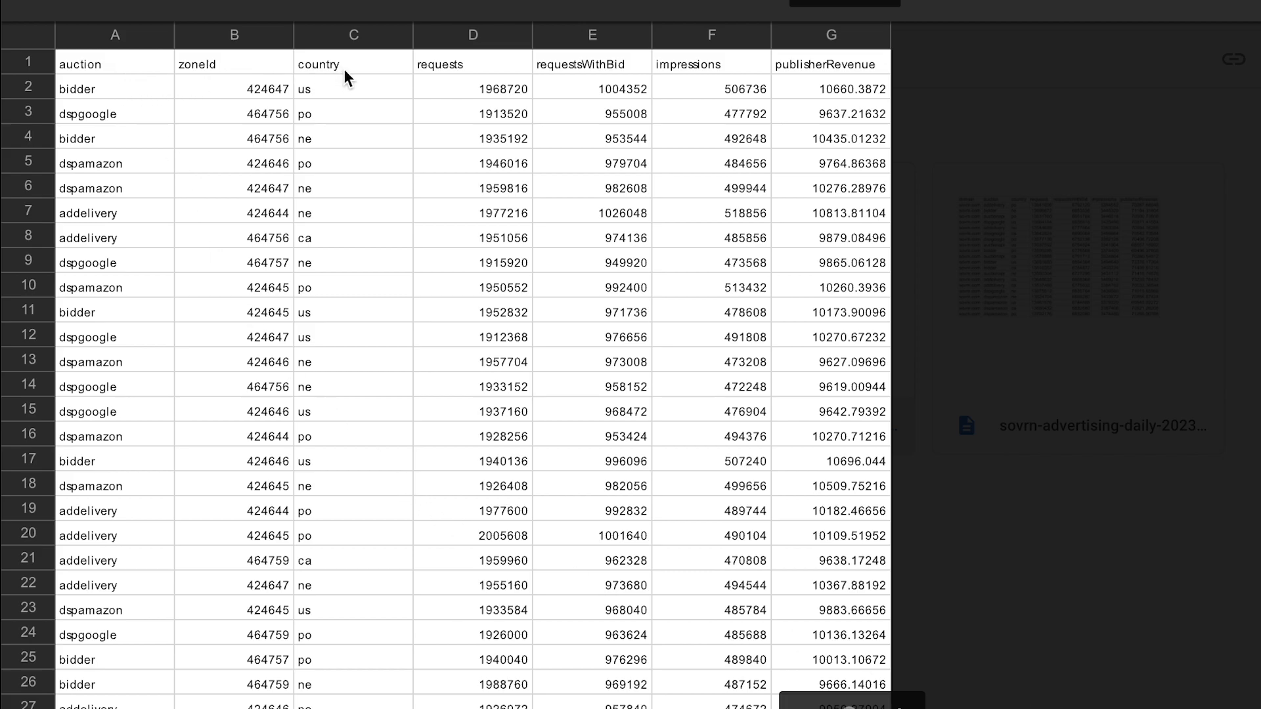
{"action": "mouse_move", "coordinate": [578, 76]}
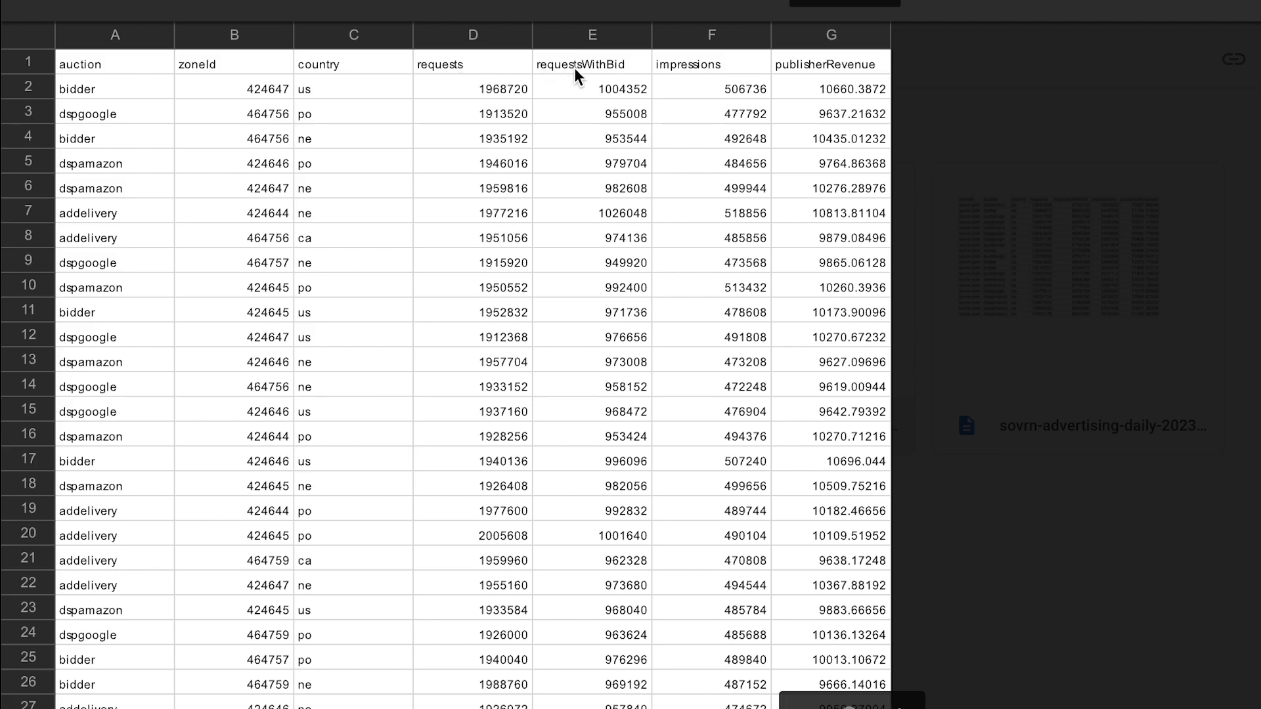
{"action": "mouse_move", "coordinate": [826, 69]}
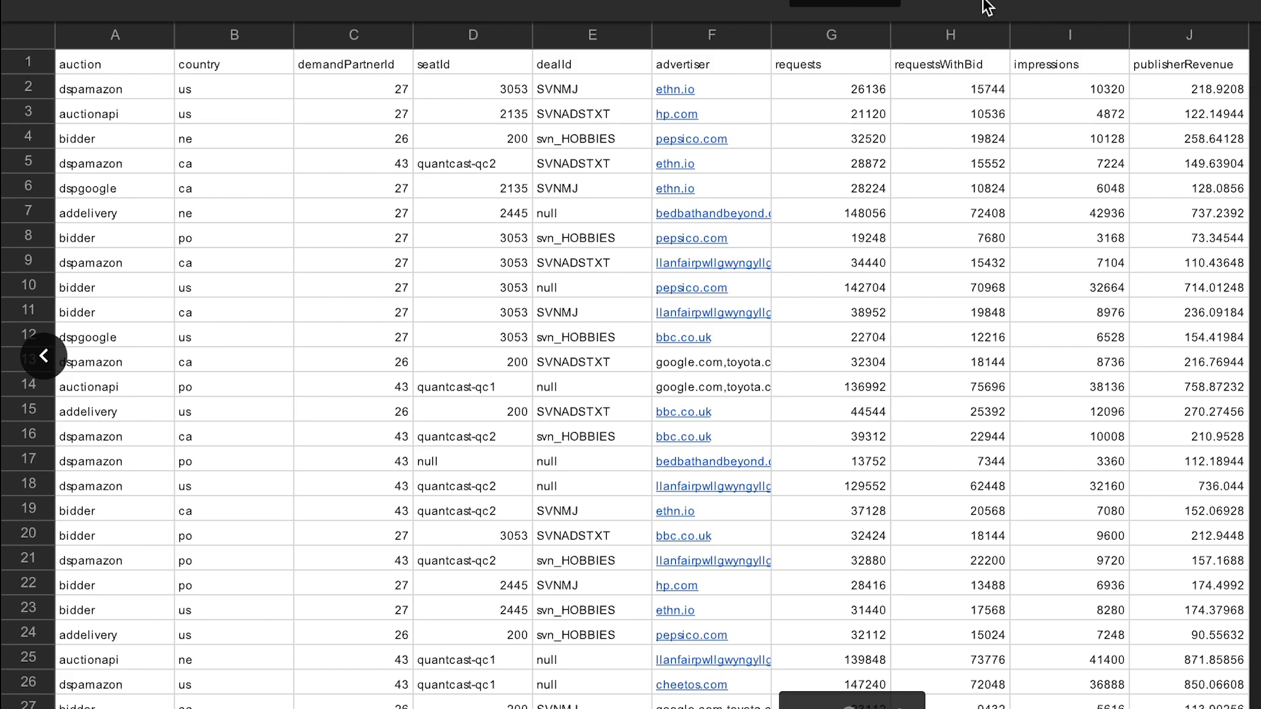
{"action": "mouse_move", "coordinate": [215, 69]}
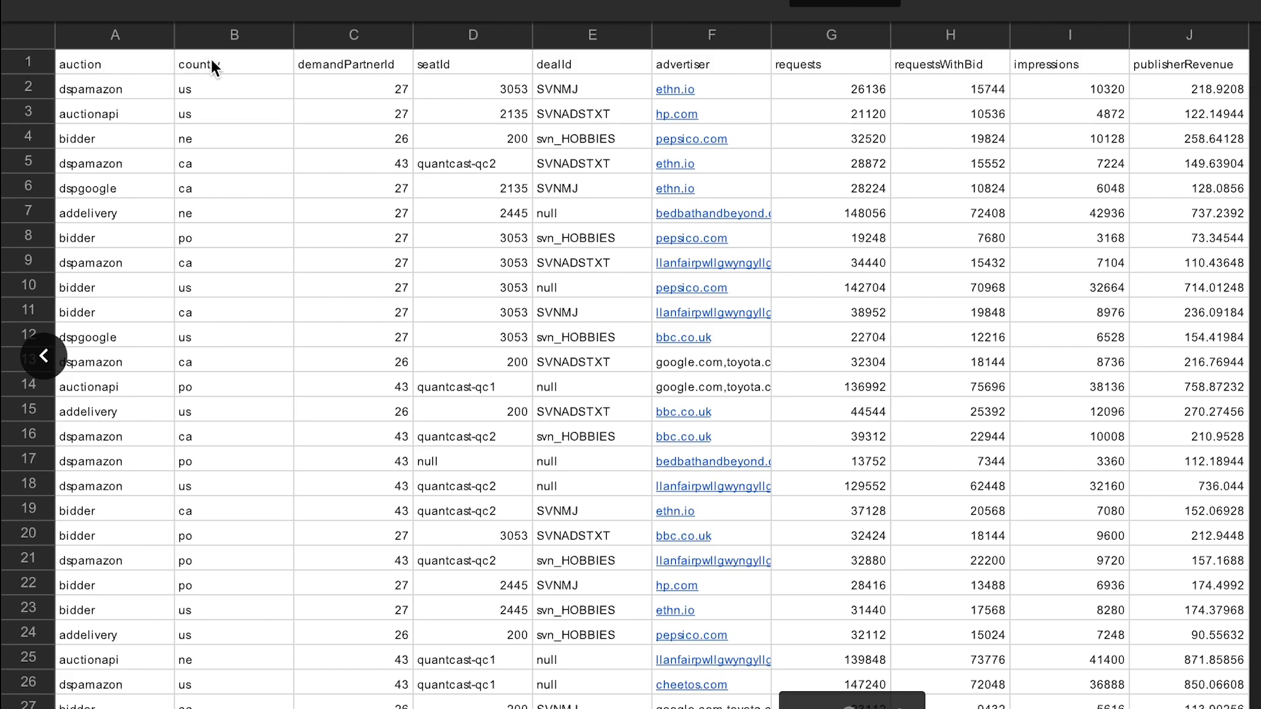
{"action": "mouse_move", "coordinate": [369, 77]}
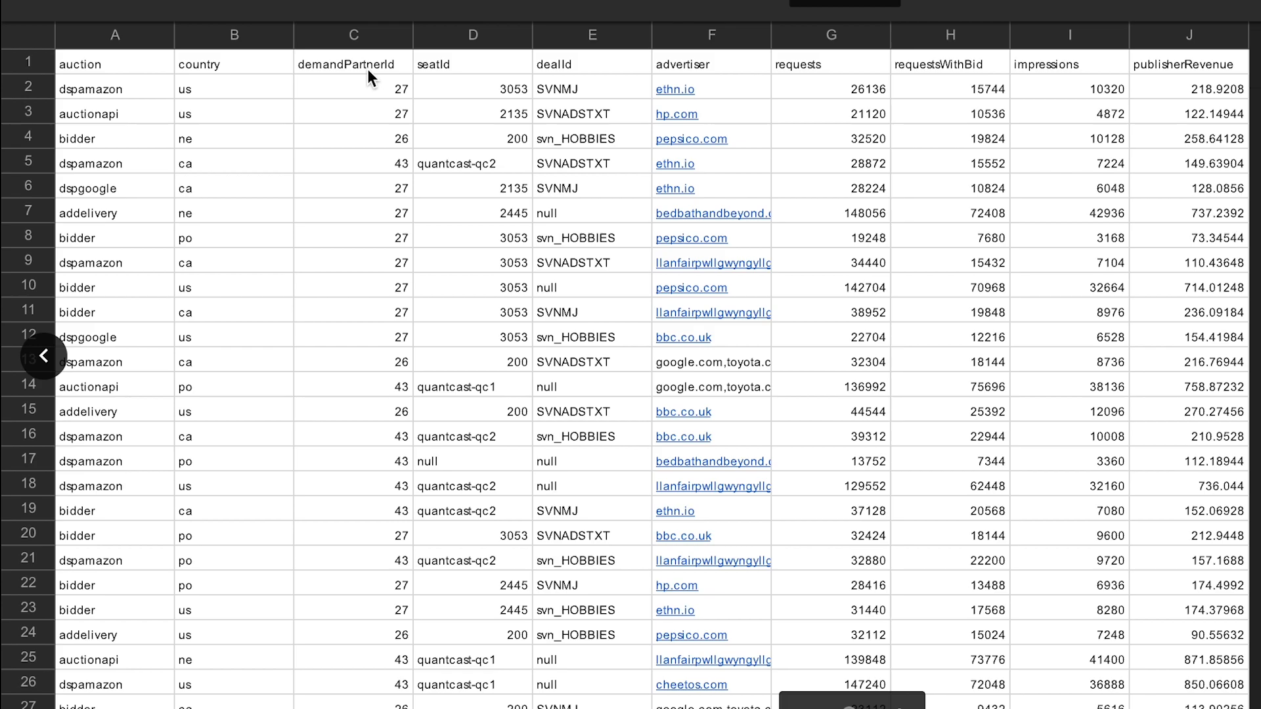
{"action": "mouse_move", "coordinate": [571, 72]}
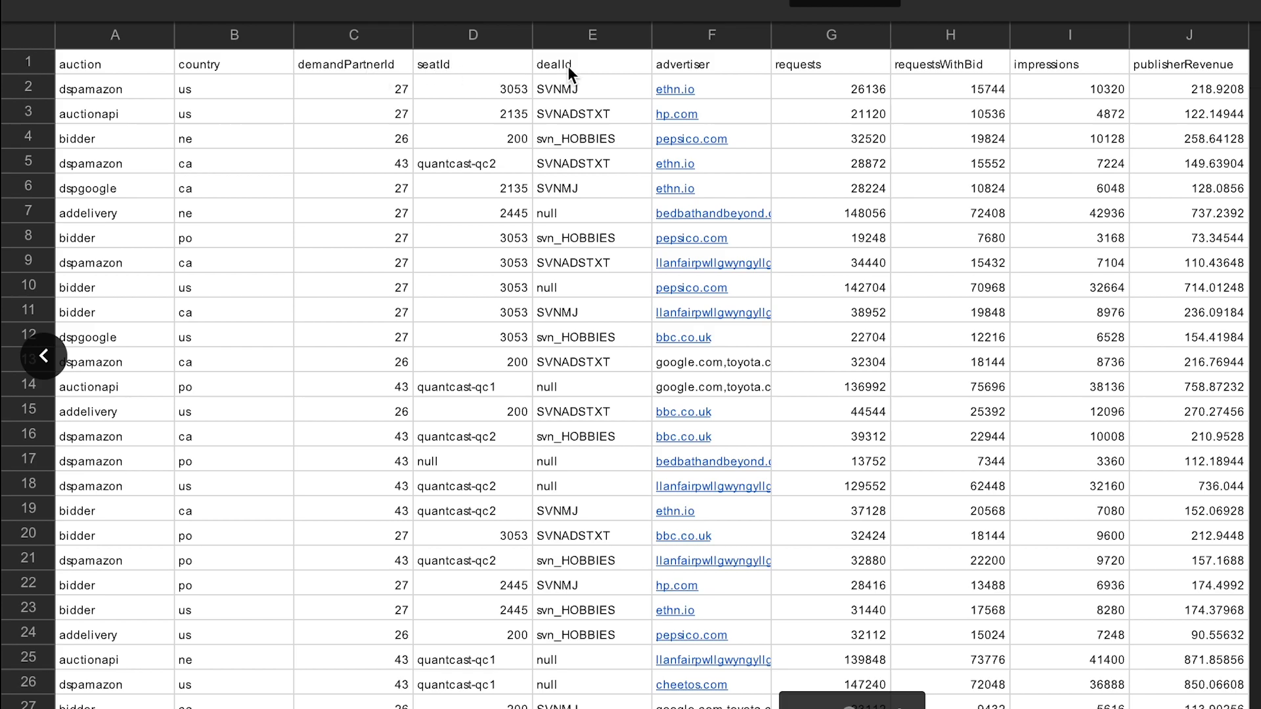
{"action": "mouse_move", "coordinate": [733, 71]}
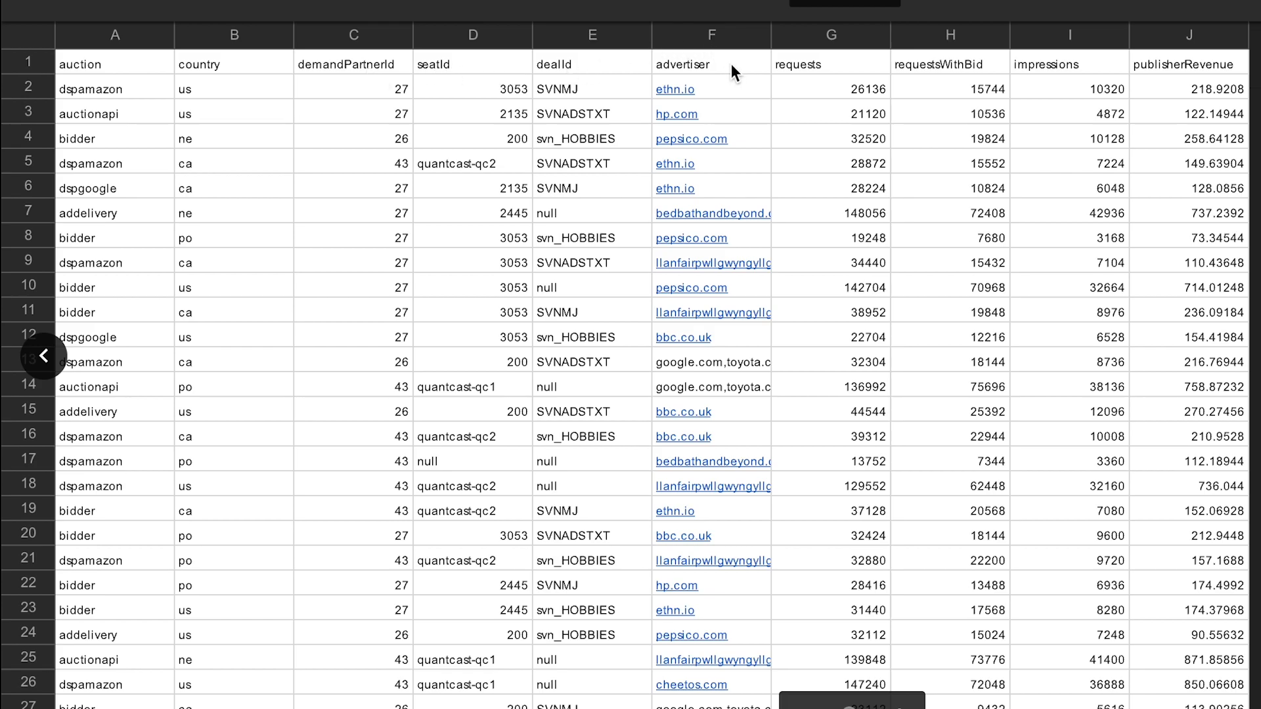
{"action": "mouse_move", "coordinate": [912, 71]}
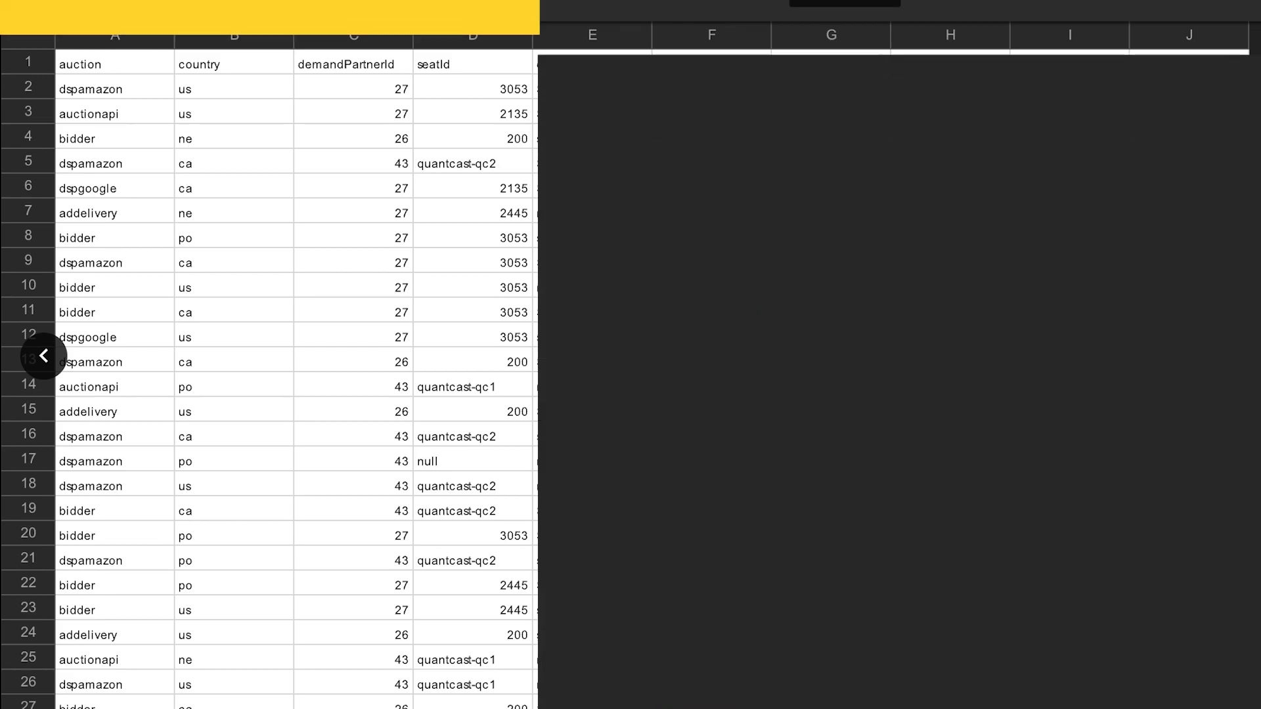
- Advance to the site-level sovrn.com report showing auction, country, requests and publisherRevenue columns
{"action": "left_click", "coordinate": [44, 356]}
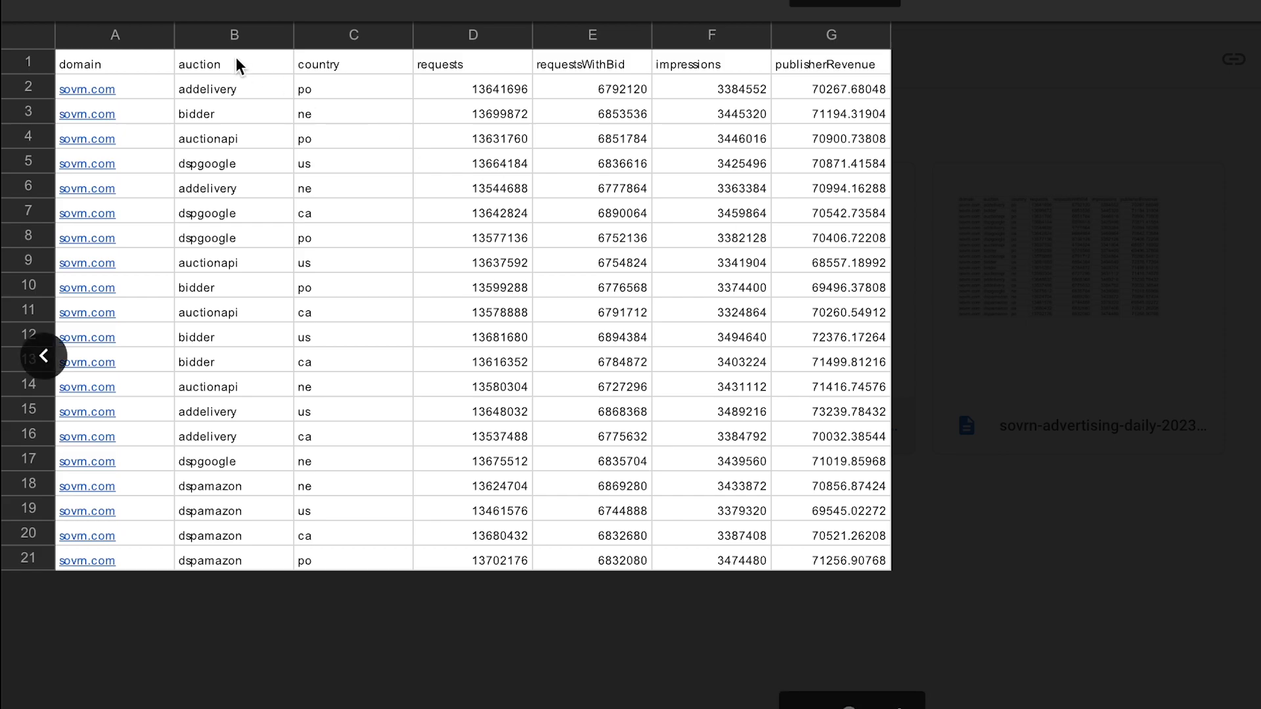
{"action": "mouse_move", "coordinate": [214, 73]}
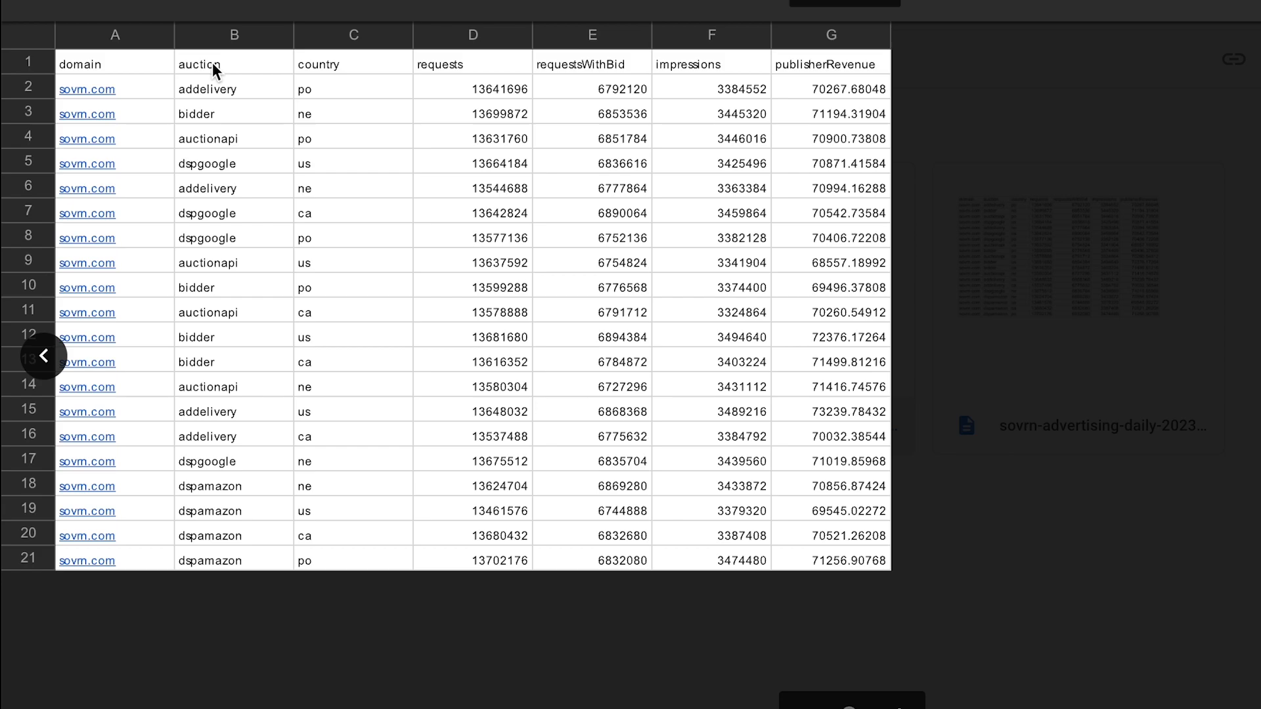
{"action": "mouse_move", "coordinate": [494, 79]}
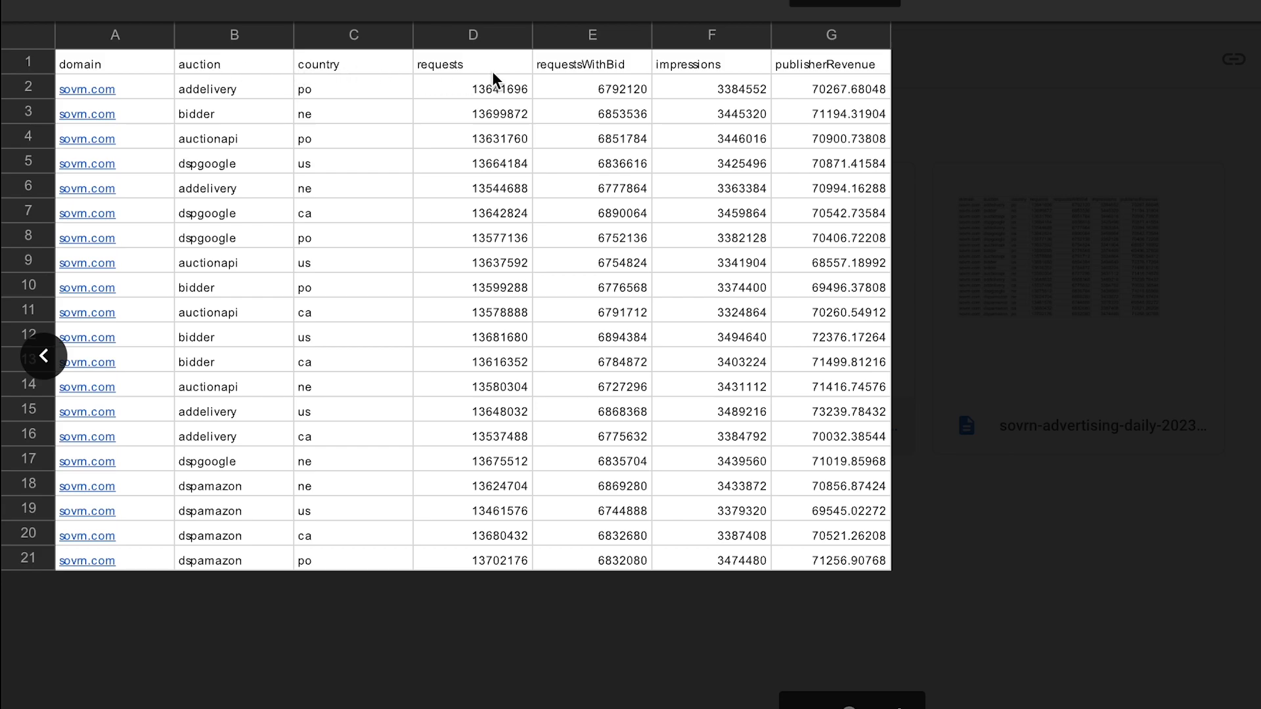
{"action": "mouse_move", "coordinate": [782, 74]}
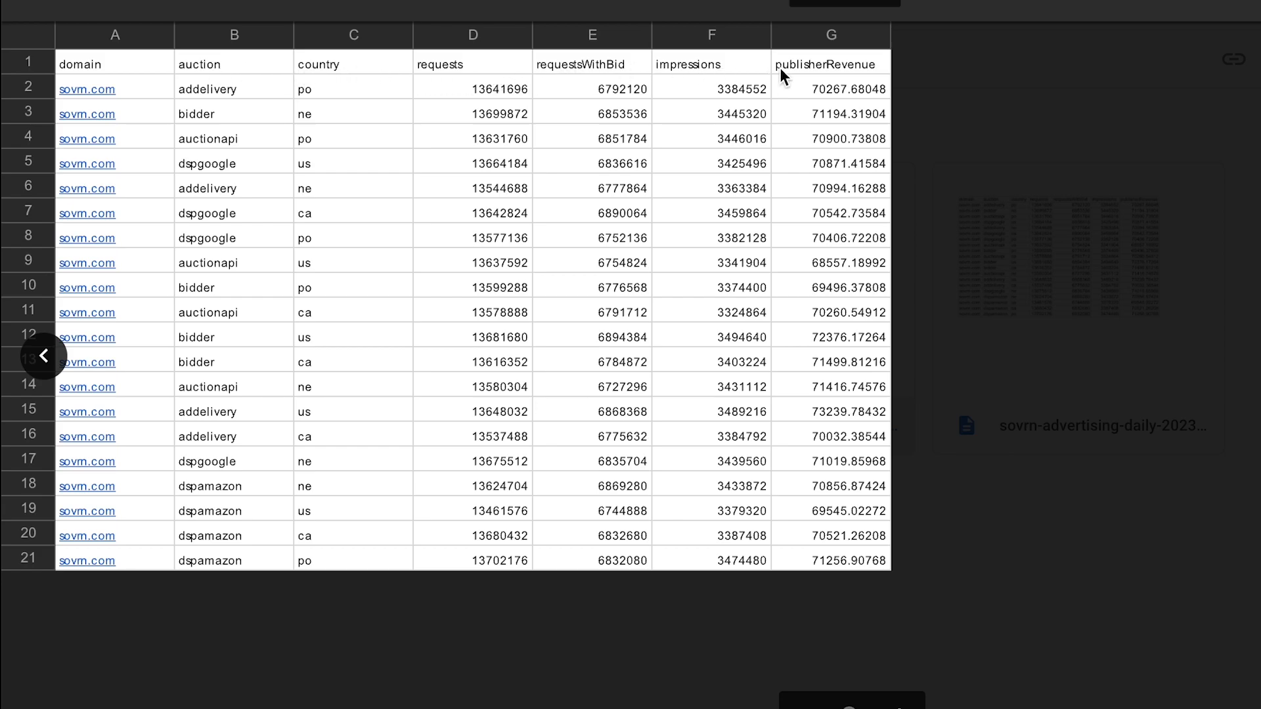
{"action": "mouse_move", "coordinate": [857, 73]}
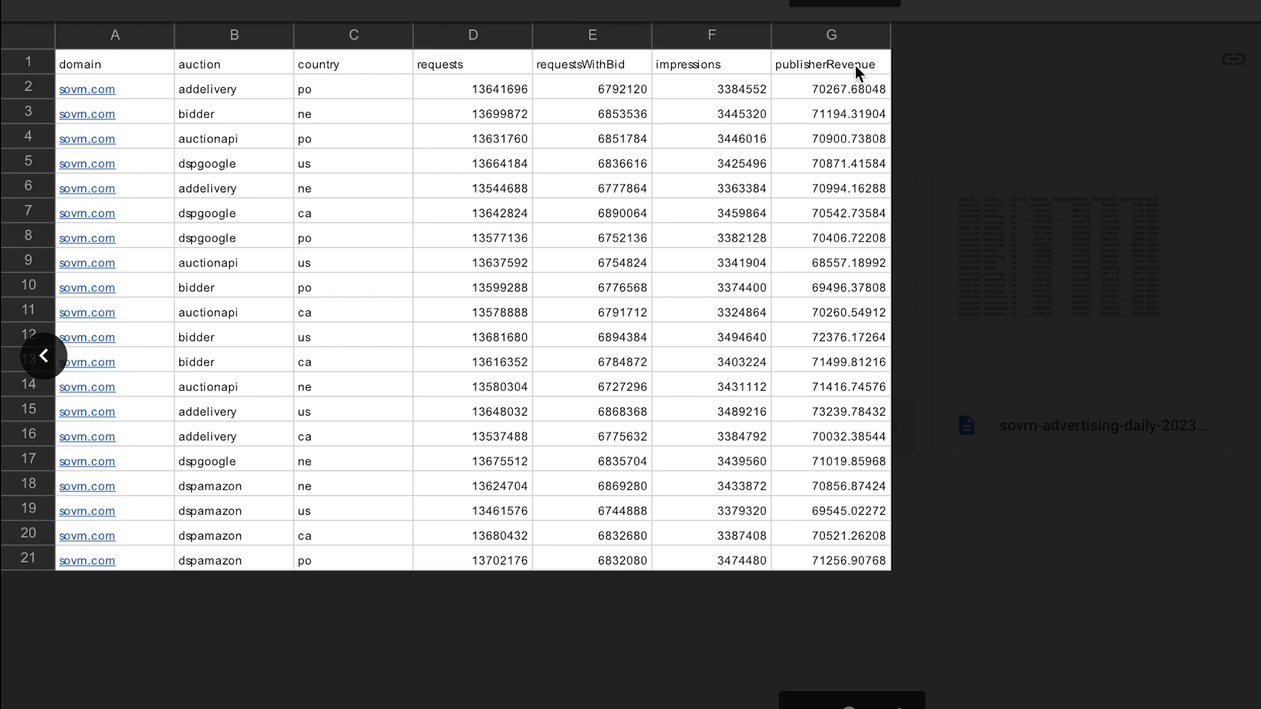